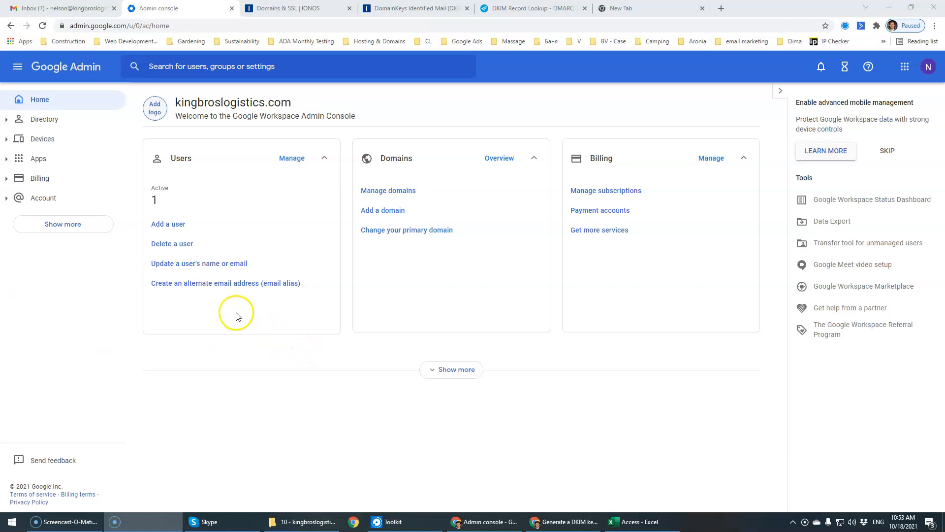
{"action": "mouse_move", "coordinate": [127, 269]}
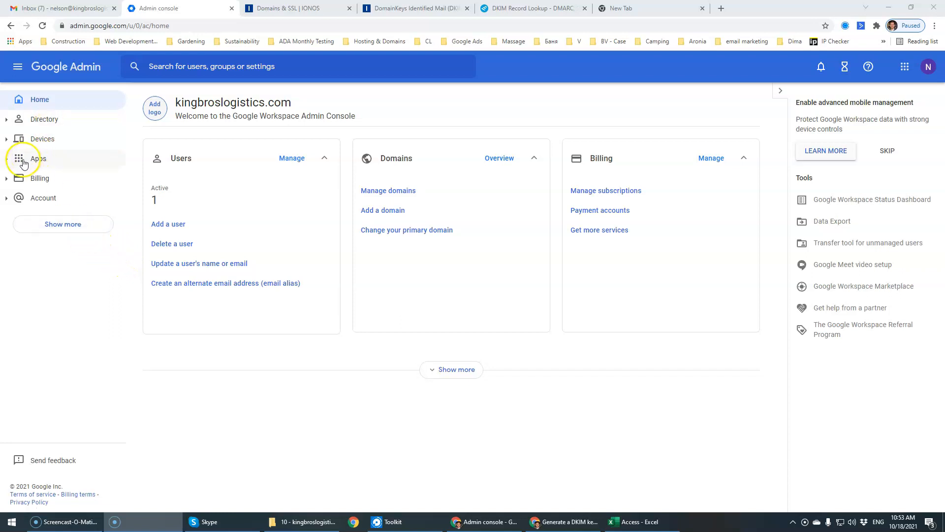
{"action": "mouse_move", "coordinate": [190, 196]}
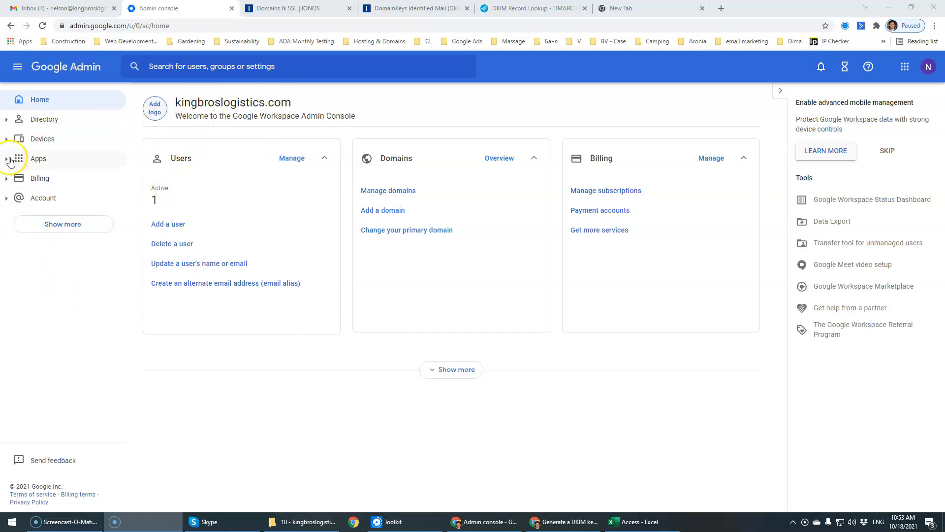
- Open the Gmail settings under Apps > Google Workspace in the Admin console
{"action": "left_click", "coordinate": [38, 158]}
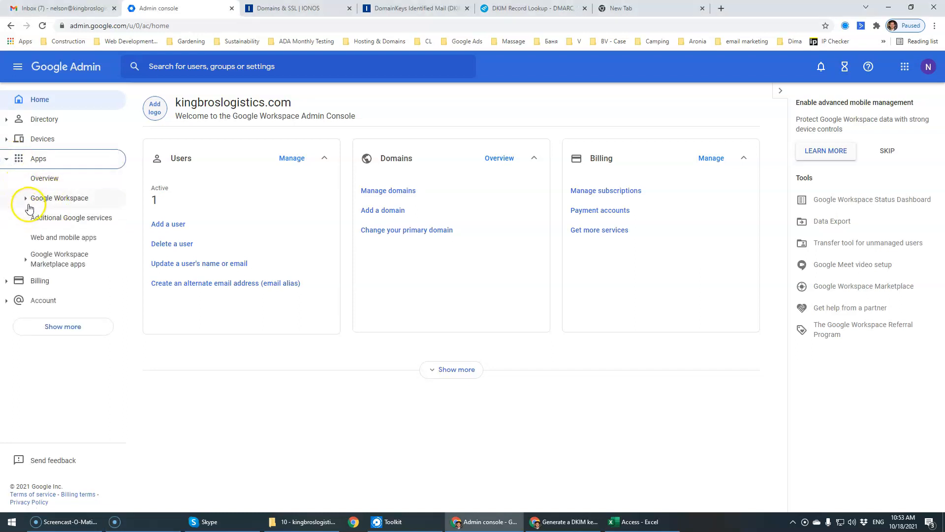
{"action": "left_click", "coordinate": [59, 198]}
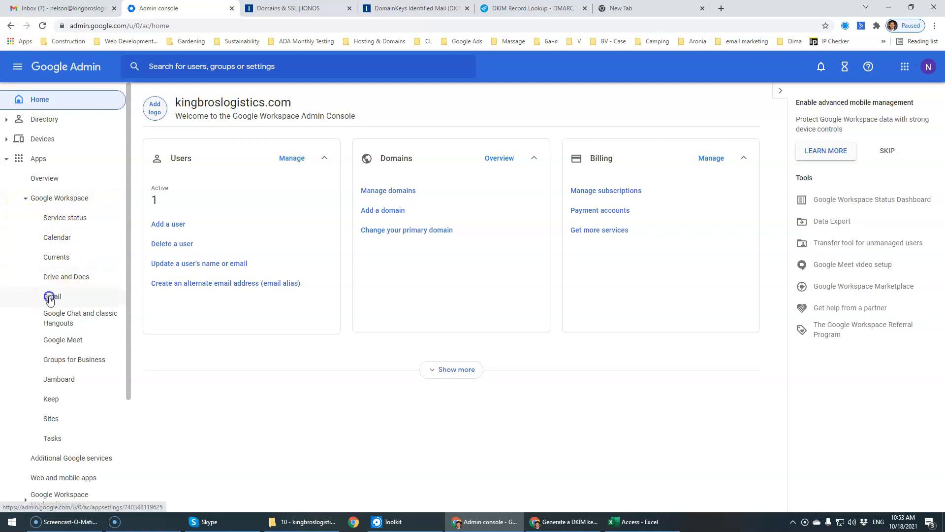
{"action": "left_click", "coordinate": [52, 296]}
{"action": "type", "text": "dk"}
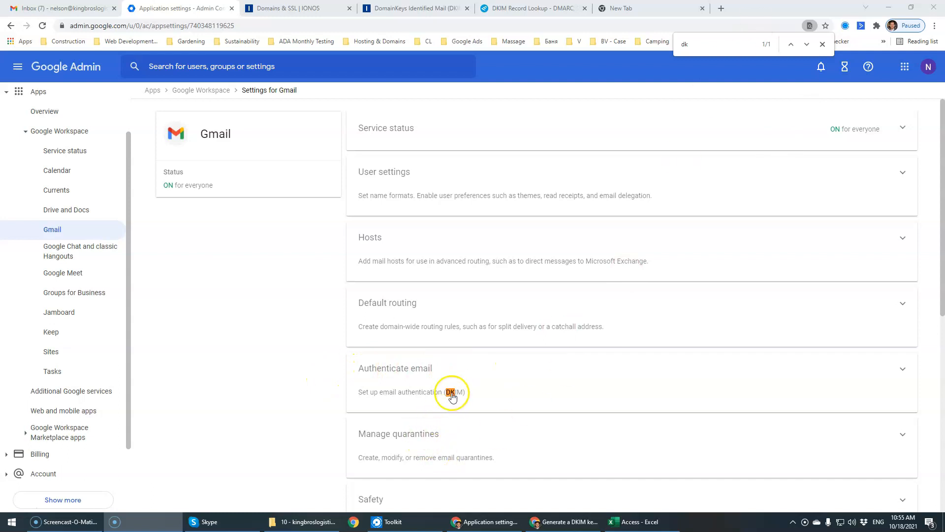
{"action": "mouse_move", "coordinate": [894, 368]}
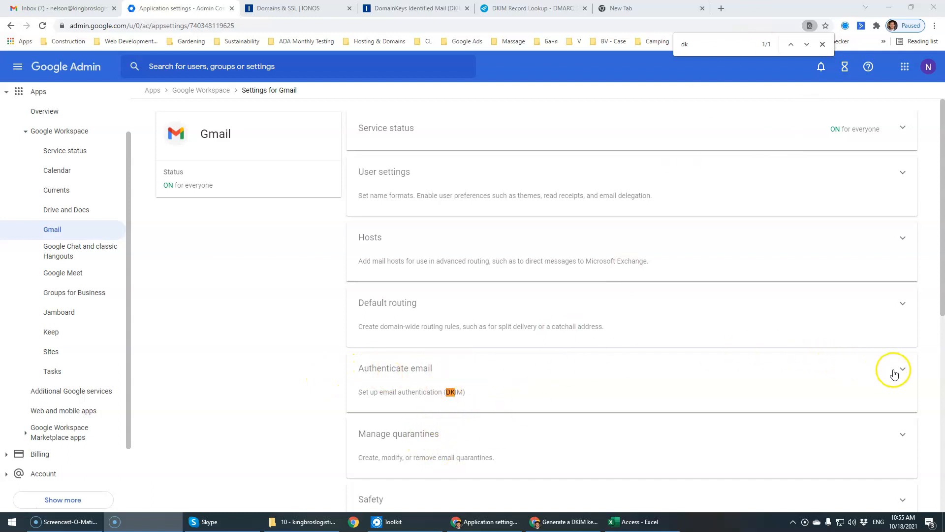
- Open Authenticate email and confirm kingbroslogistics.com is the selected domain
{"action": "left_click", "coordinate": [902, 369]}
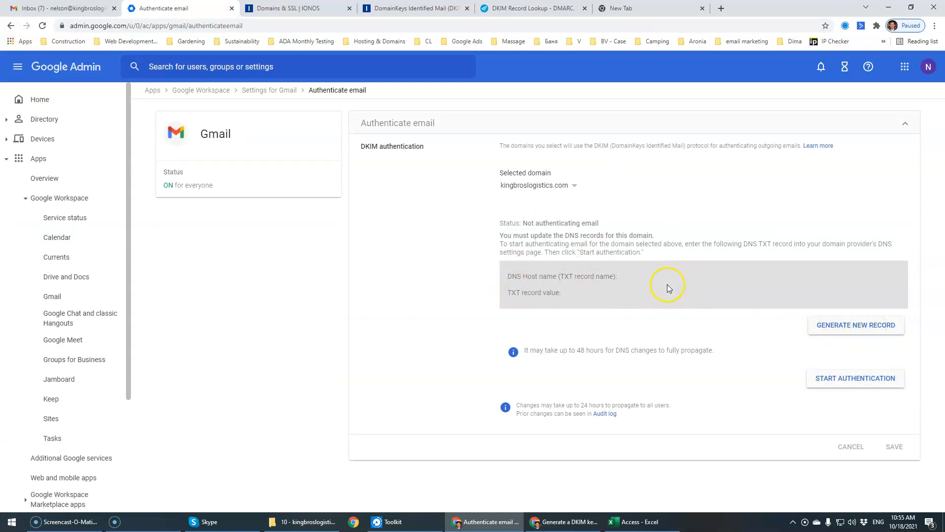
{"action": "left_click", "coordinate": [573, 185]}
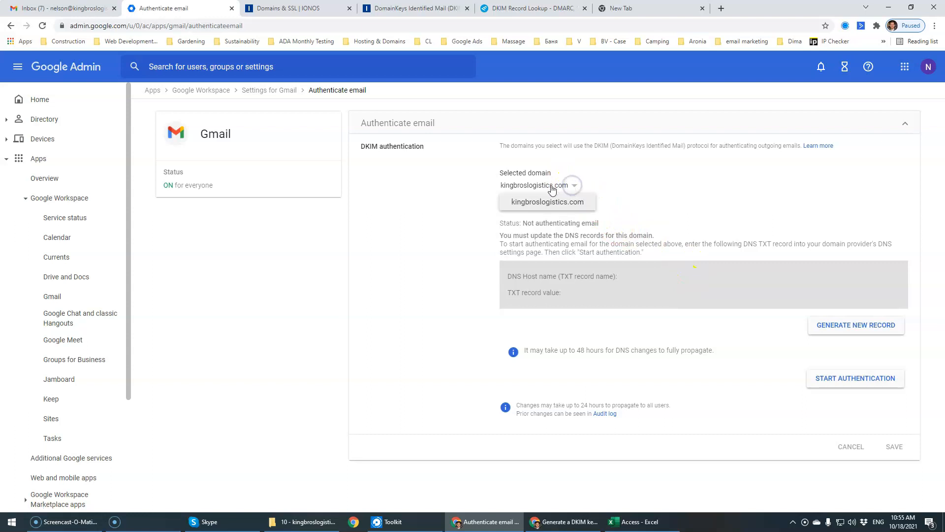
{"action": "mouse_move", "coordinate": [696, 199]}
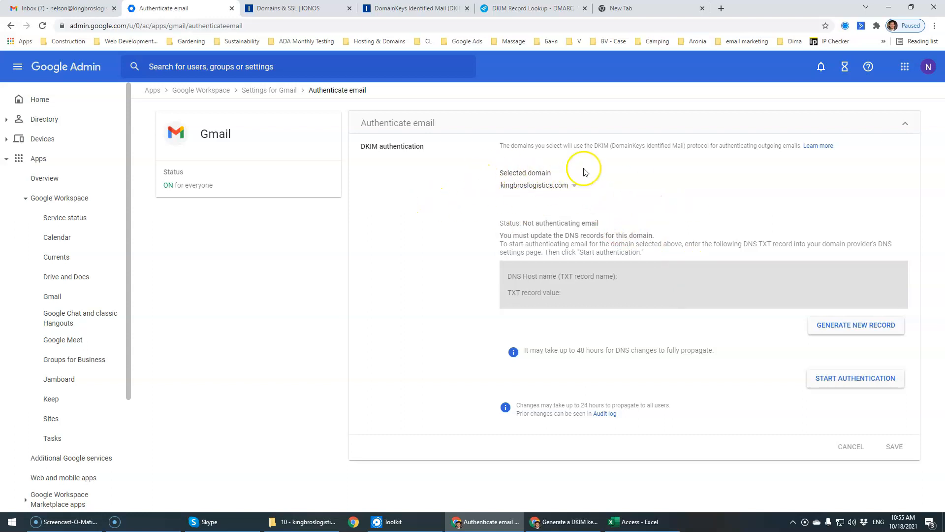
{"action": "mouse_move", "coordinate": [502, 192]}
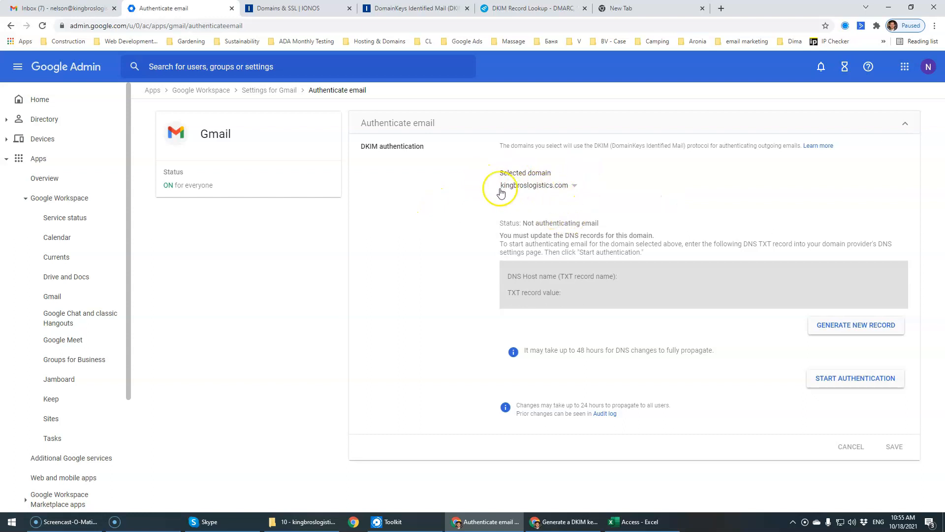
{"action": "mouse_move", "coordinate": [837, 322]}
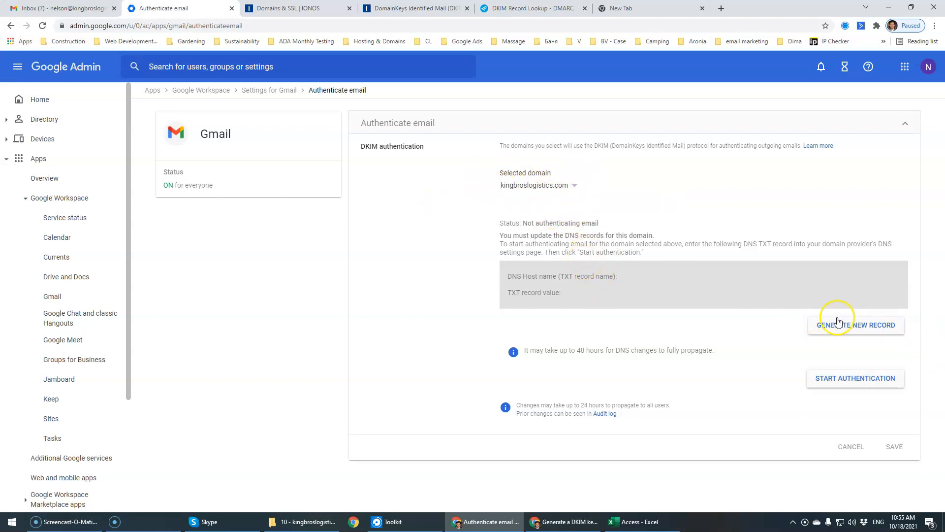
- Generate a 2048-bit DKIM record with the 'google' prefix and select the google._domainkey host name
{"action": "left_click", "coordinate": [855, 325]}
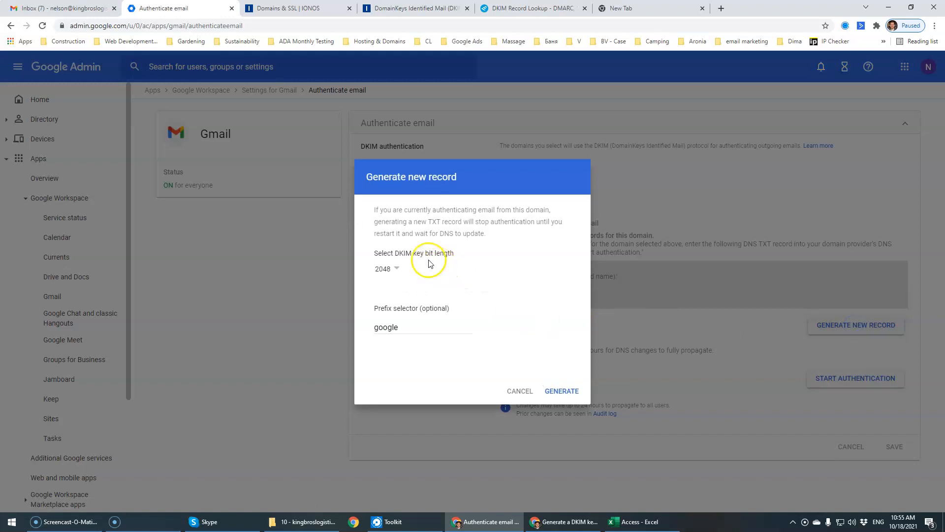
{"action": "left_click", "coordinate": [388, 269]}
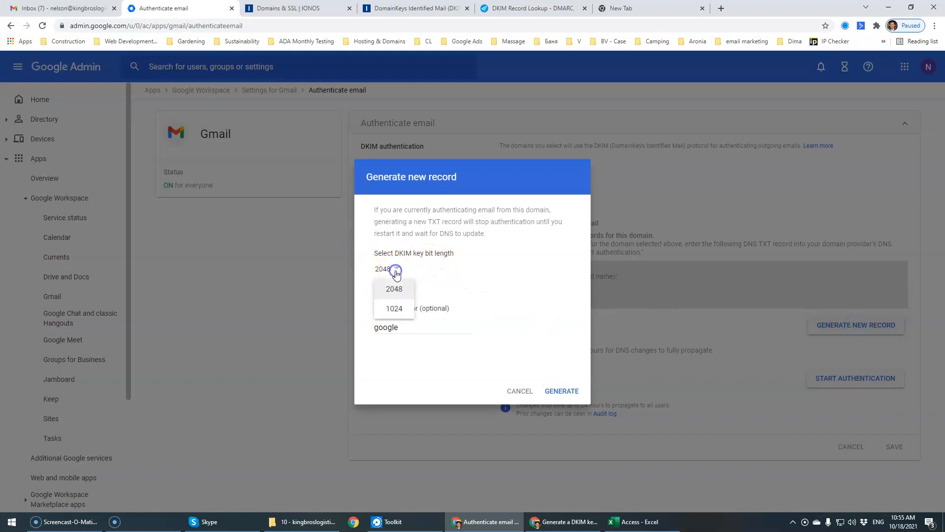
{"action": "left_click", "coordinate": [393, 288]}
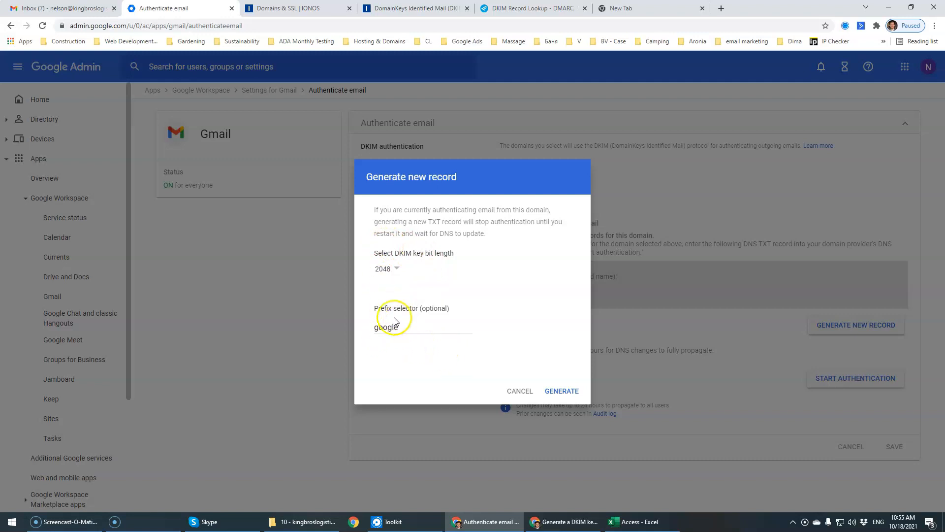
{"action": "double_click", "coordinate": [386, 327]}
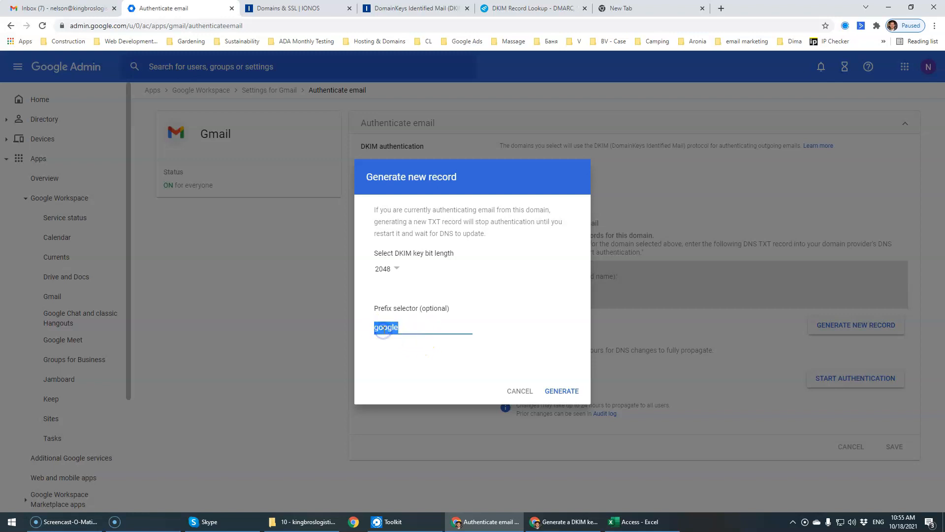
{"action": "left_click", "coordinate": [561, 390]}
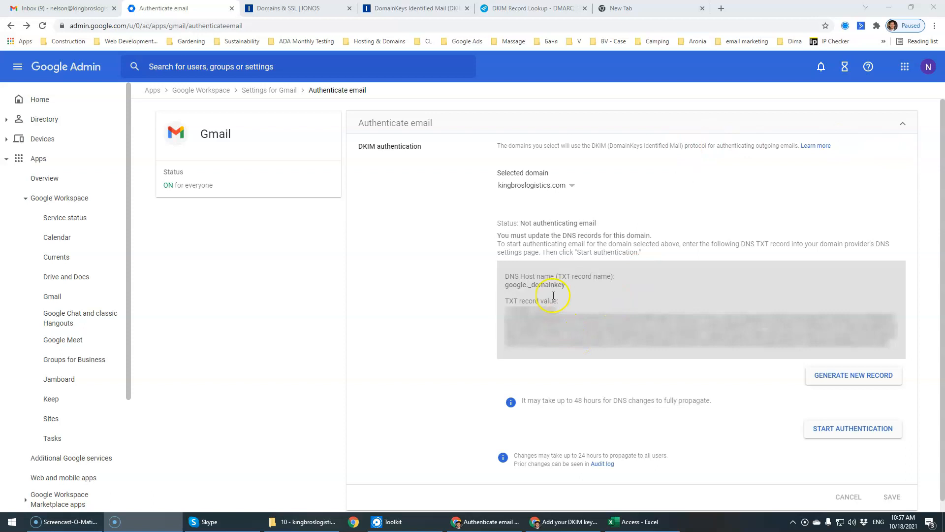
{"action": "double_click", "coordinate": [534, 285]}
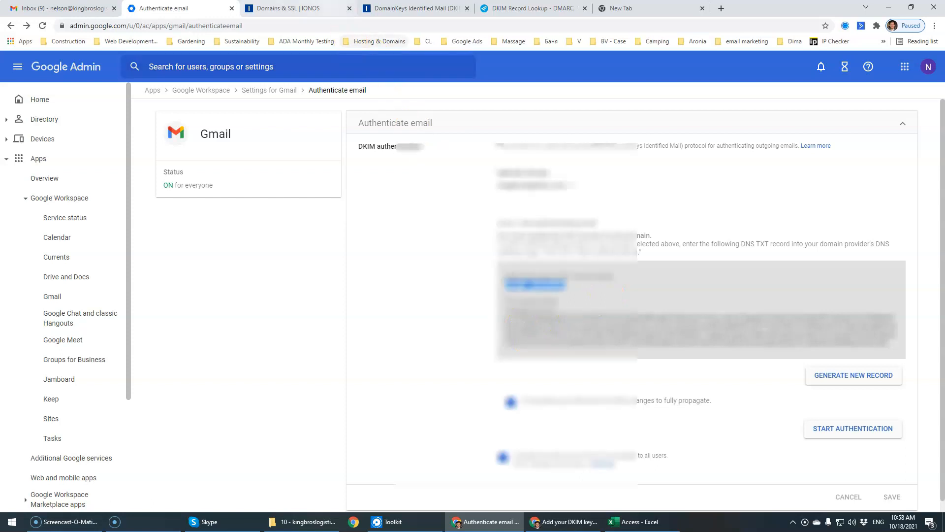
- Add an IONOS TXT record for host google._domainkey with the pasted DKIM value and save it
{"action": "left_click", "coordinate": [296, 8]}
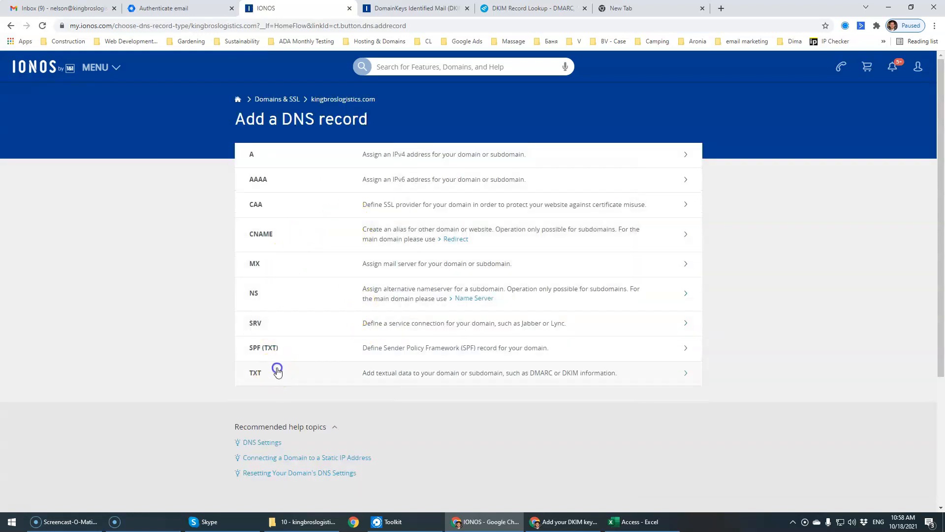
{"action": "left_click", "coordinate": [255, 372]}
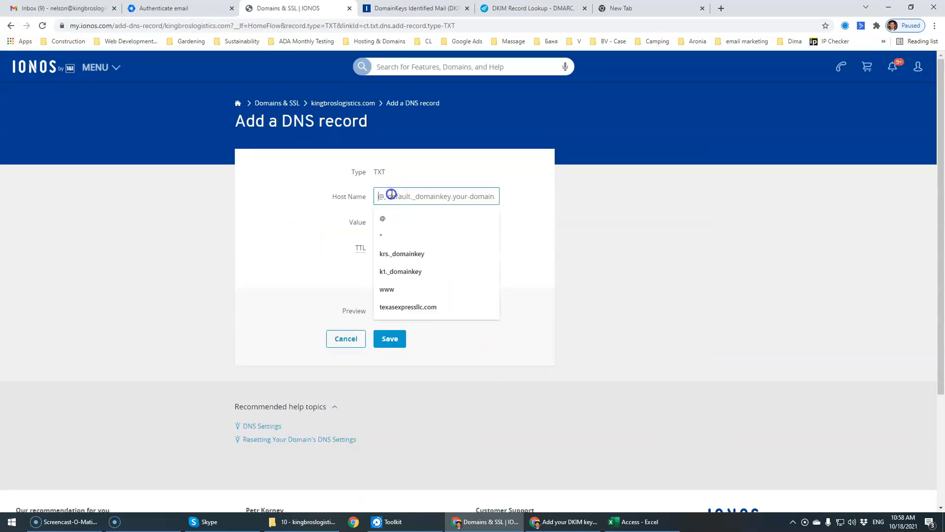
{"action": "type", "text": "google._domainkey"}
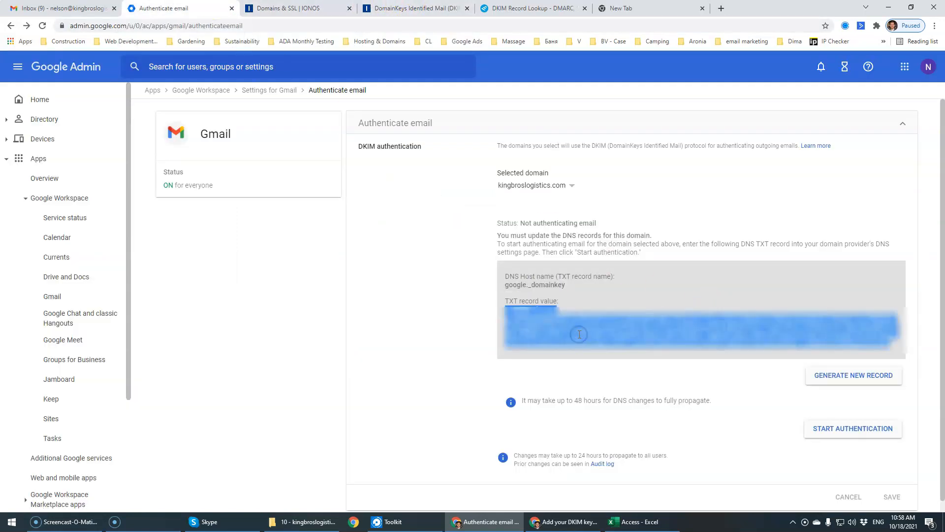
{"action": "left_click", "coordinate": [295, 9]}
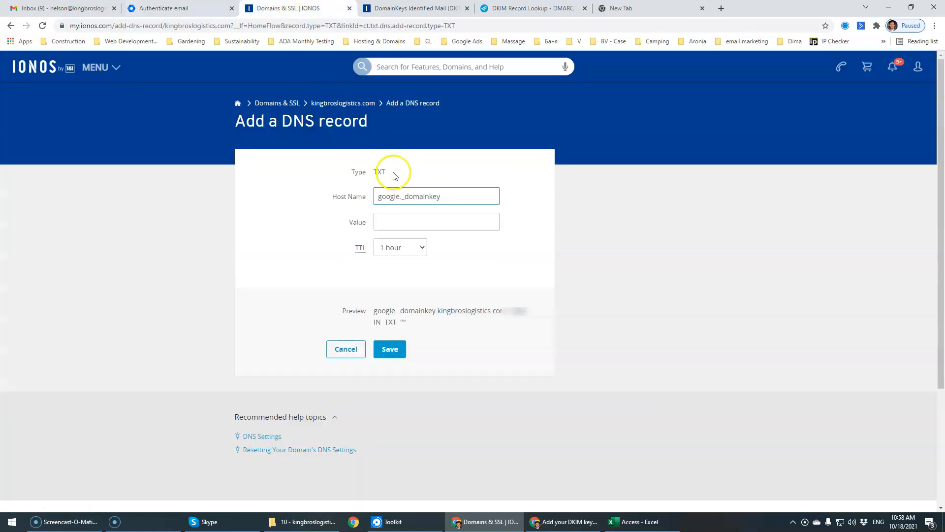
{"action": "left_click", "coordinate": [390, 349]}
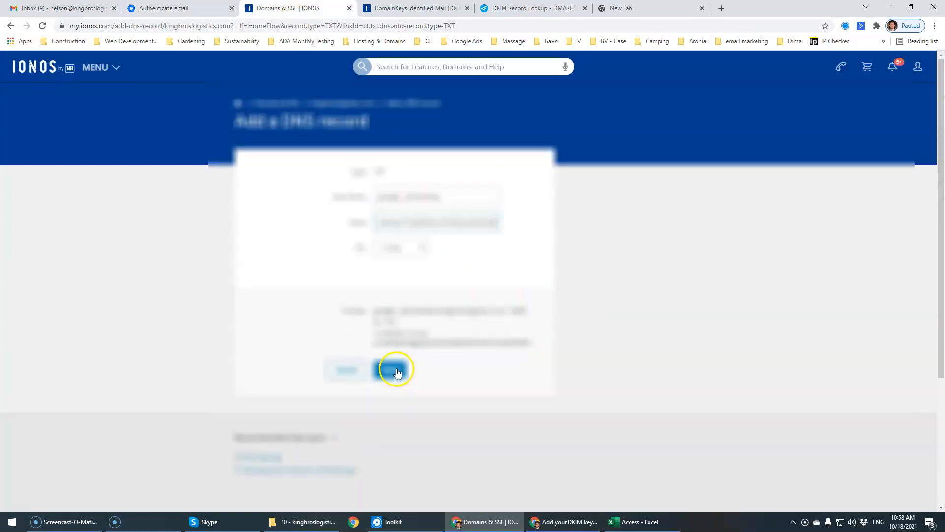
{"action": "left_click", "coordinate": [175, 8]}
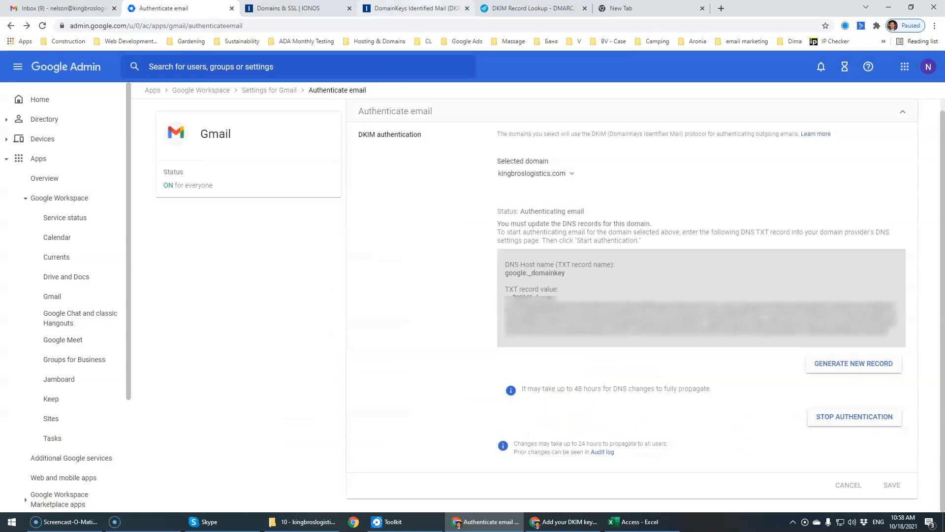
{"action": "left_click", "coordinate": [533, 8]}
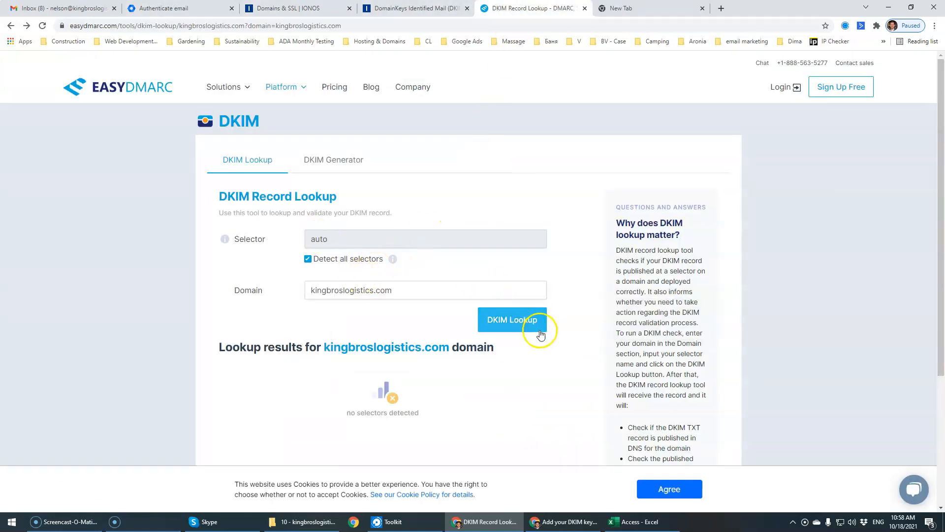
- Run an EasyDMARC DKIM lookup for kingbroslogistics.com and return to the IONOS records list
{"action": "left_click", "coordinate": [511, 320]}
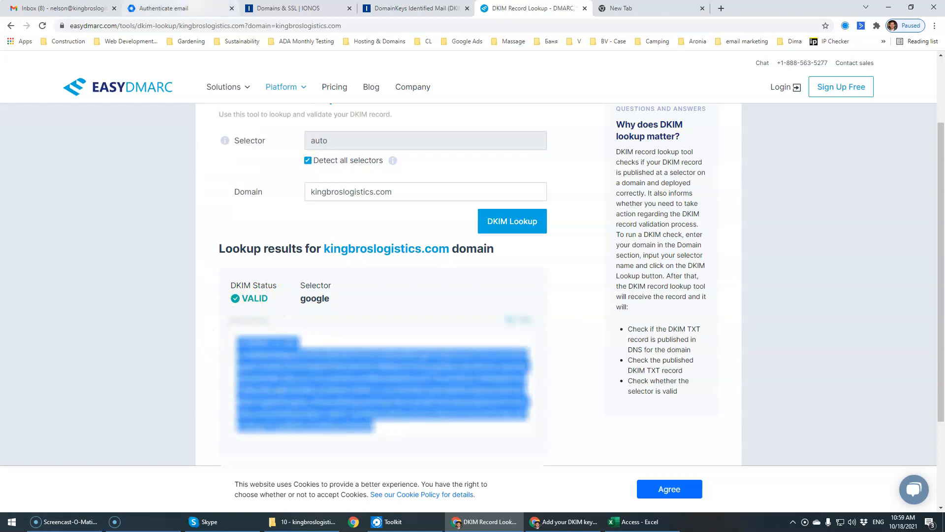
{"action": "left_click", "coordinate": [296, 8]}
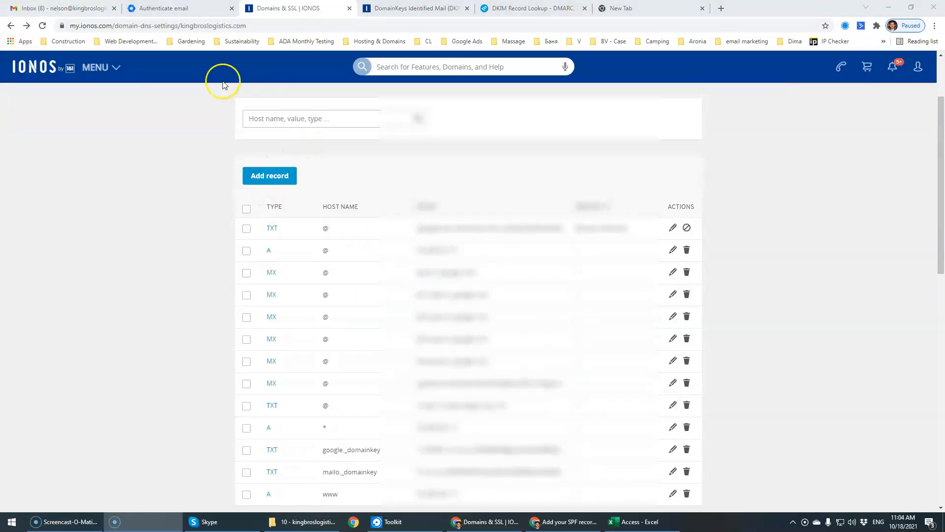
{"action": "mouse_move", "coordinate": [167, 203]}
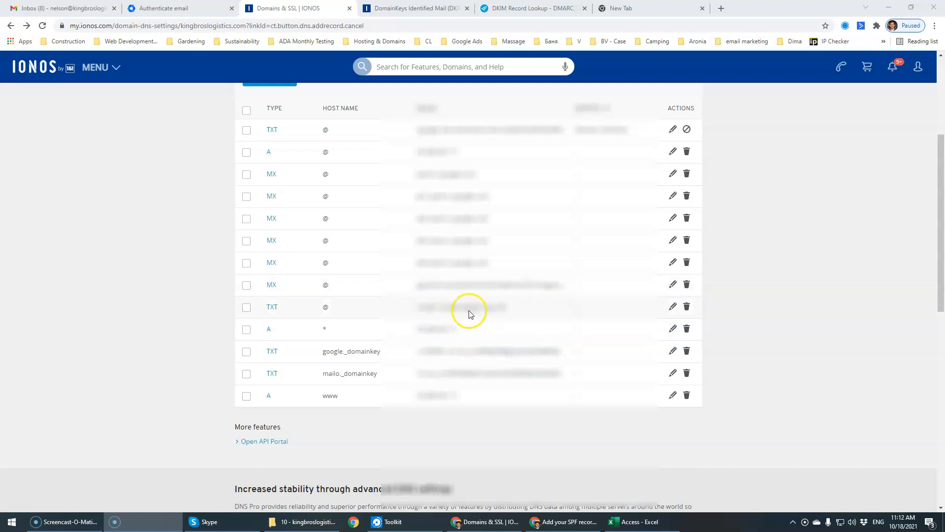
{"action": "mouse_move", "coordinate": [672, 307]}
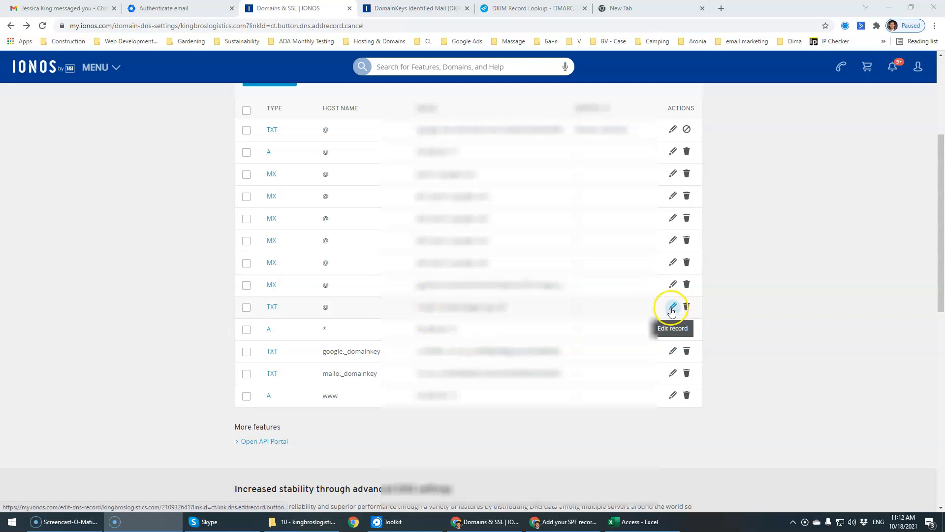
- Edit the @ SPF TXT record to end with 'include:_spf.google.com ~all' and save
{"action": "left_click", "coordinate": [672, 307]}
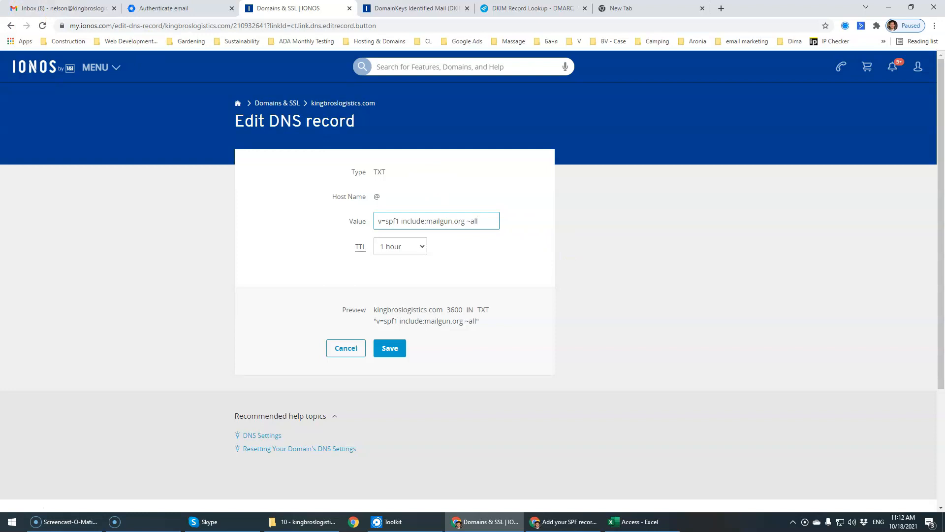
{"action": "left_click", "coordinate": [410, 8]}
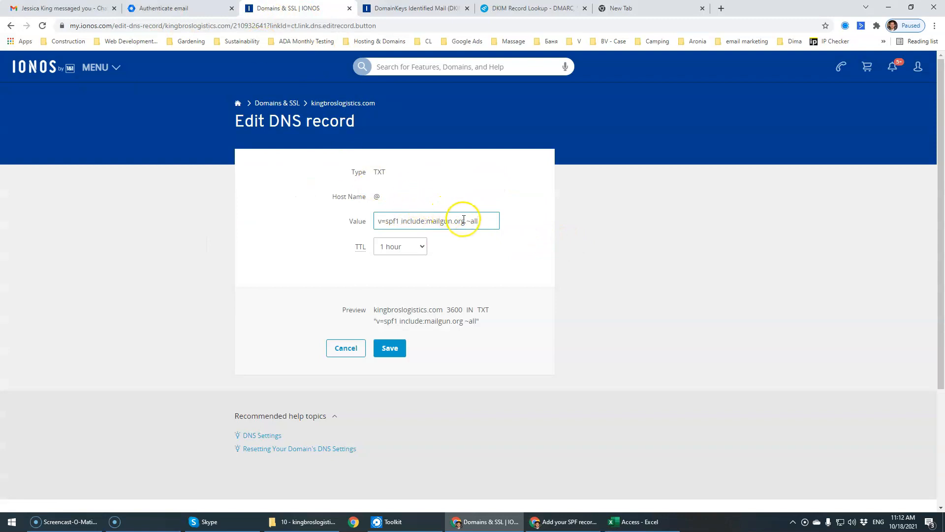
{"action": "type", "text": "include:_spf.google.com ~all"}
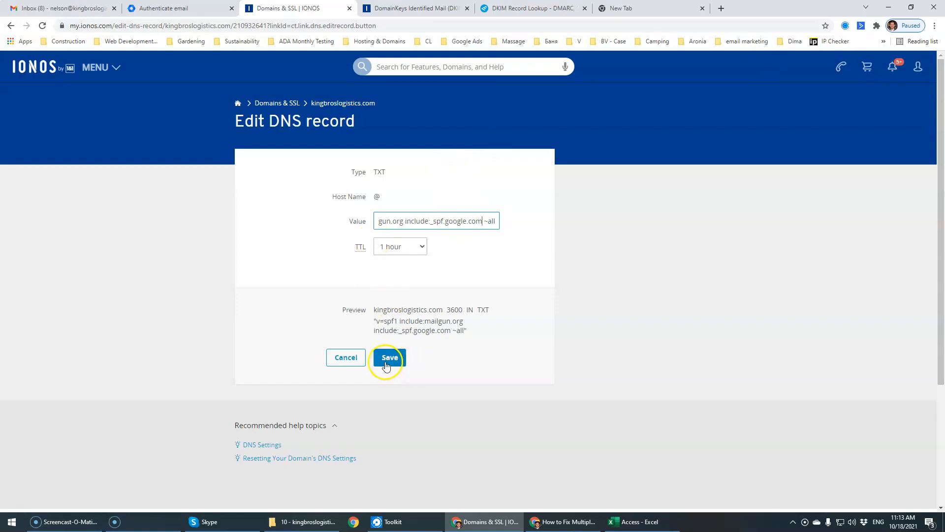
{"action": "left_click", "coordinate": [390, 357]}
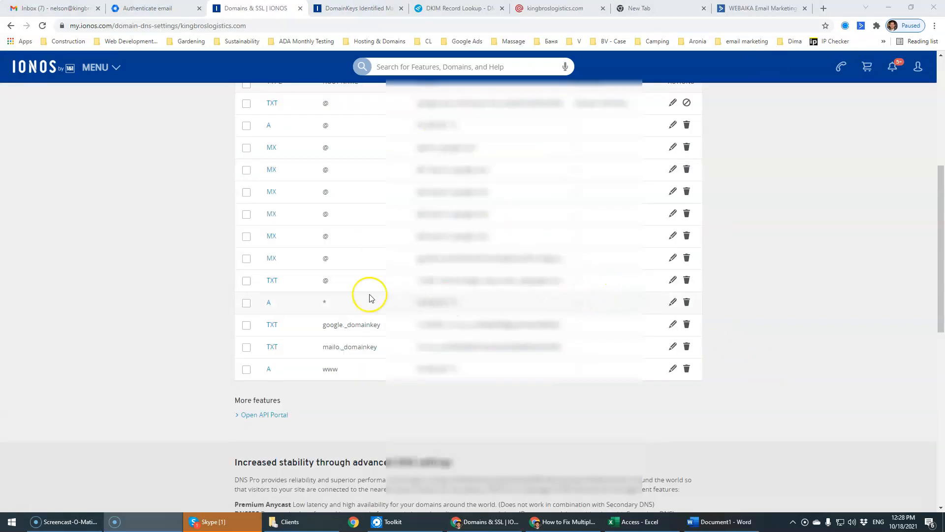
{"action": "mouse_move", "coordinate": [447, 296]}
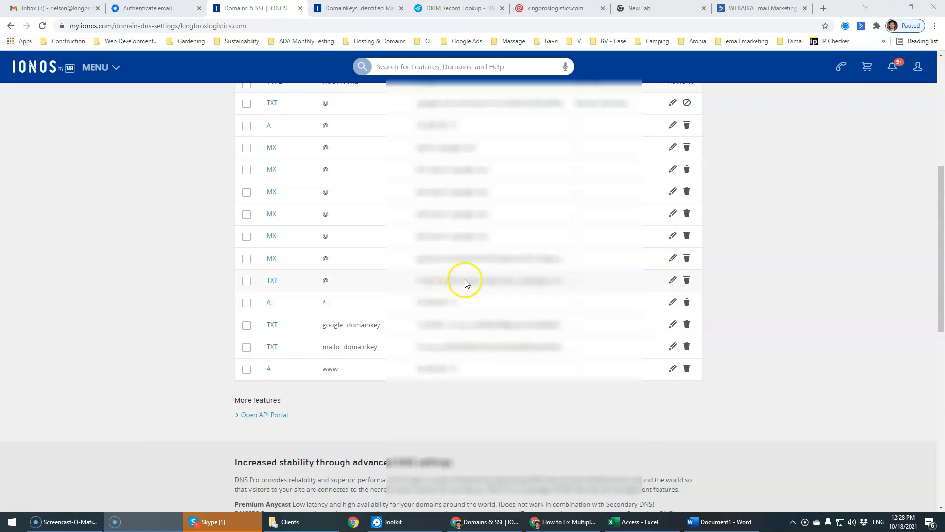
{"action": "mouse_move", "coordinate": [498, 249]}
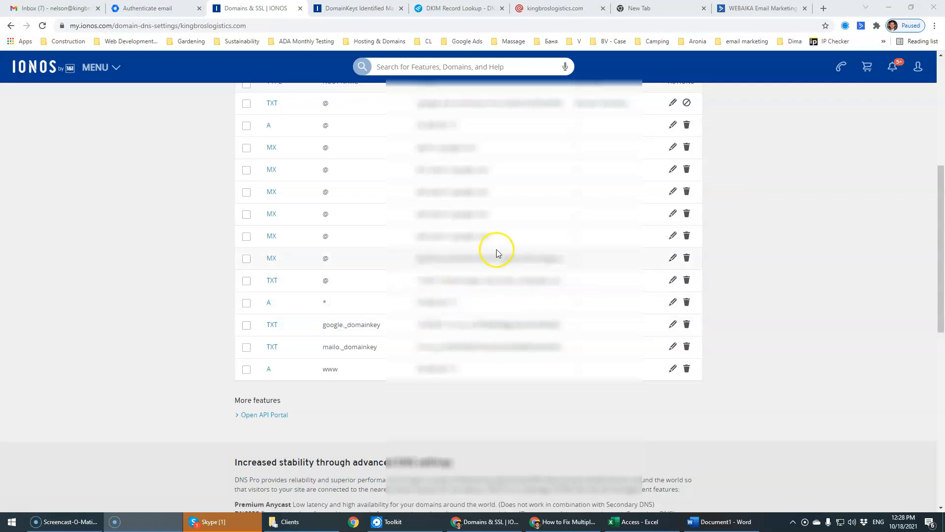
{"action": "scroll", "scroll_direction": "up", "scroll_amount": 3}
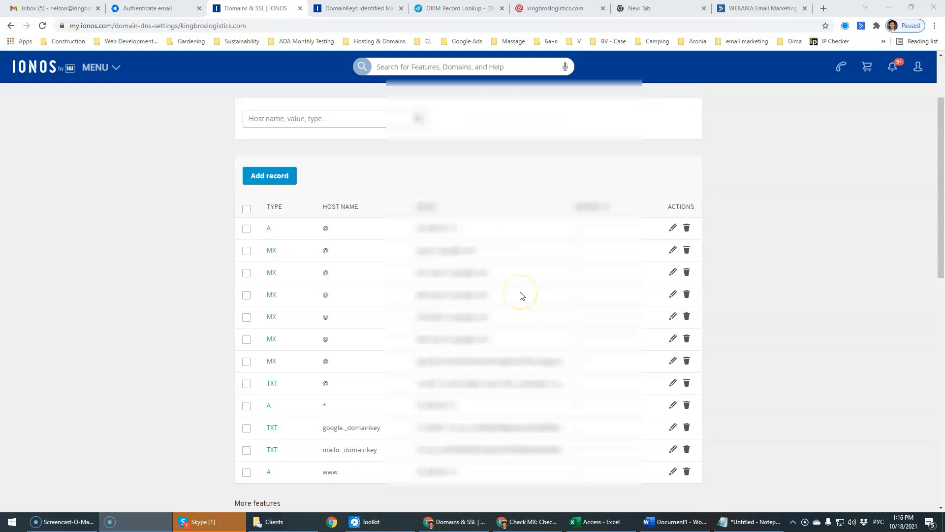
{"action": "mouse_move", "coordinate": [326, 165]}
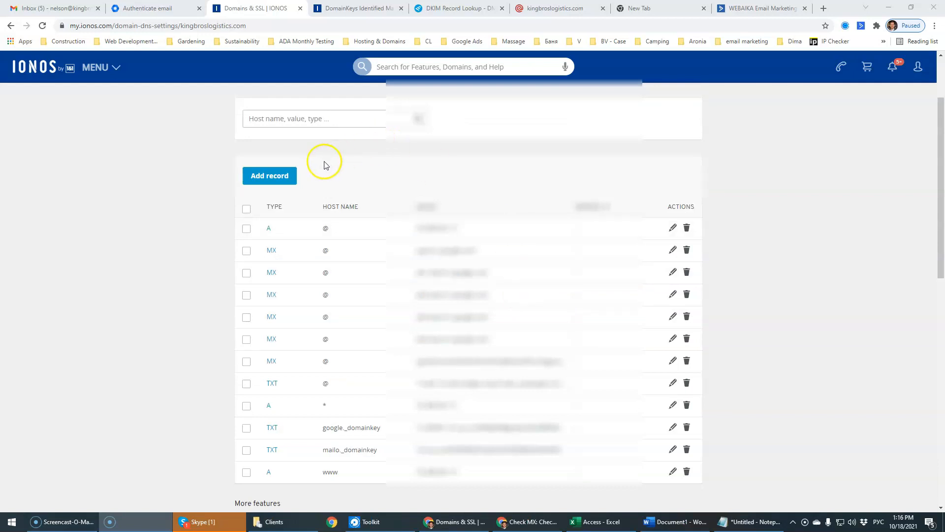
{"action": "left_click", "coordinate": [269, 176]}
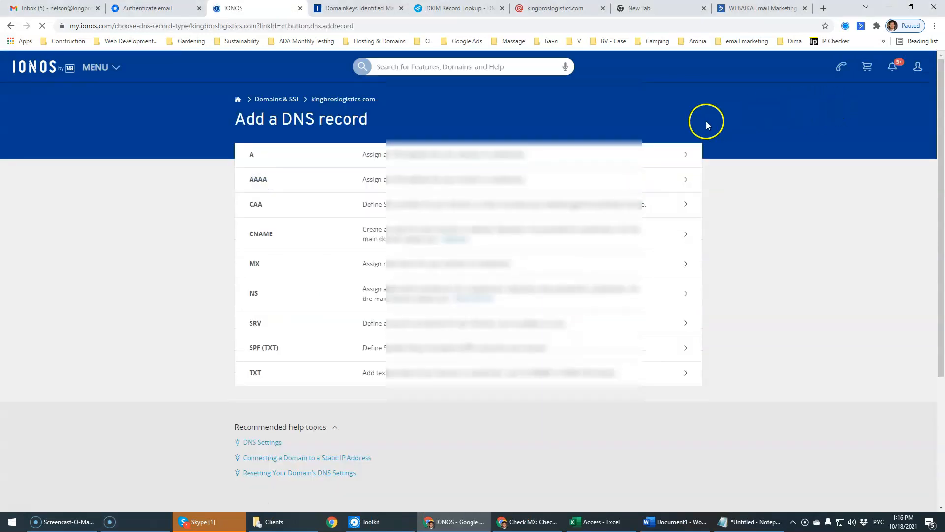
{"action": "left_click", "coordinate": [300, 372]}
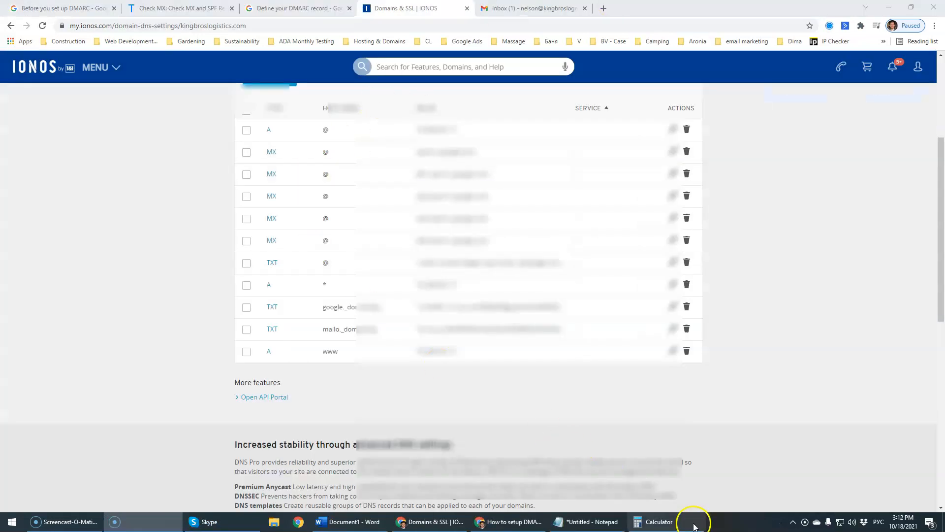
- Review the _dmarc quarantine policy note in Notepad and select all of its text
{"action": "left_click", "coordinate": [586, 521]}
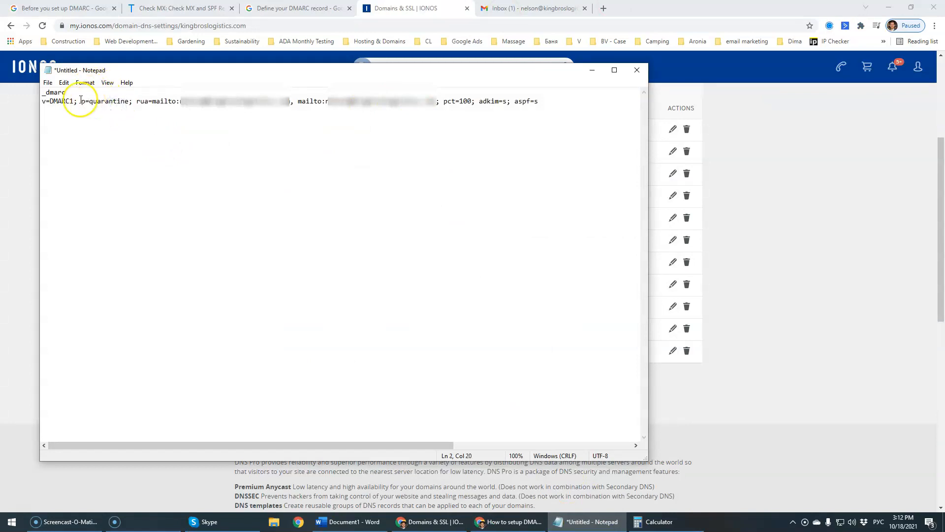
{"action": "double_click", "coordinate": [107, 101]}
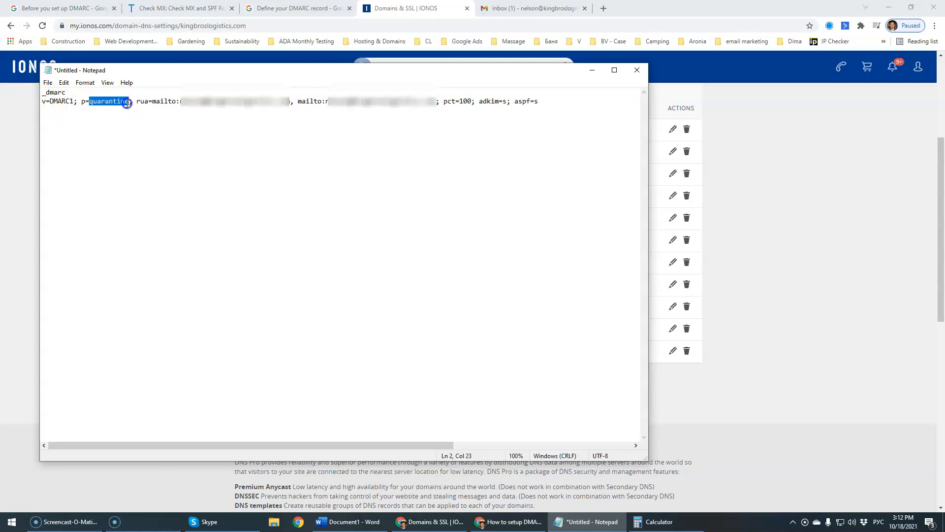
{"action": "left_click", "coordinate": [108, 101]}
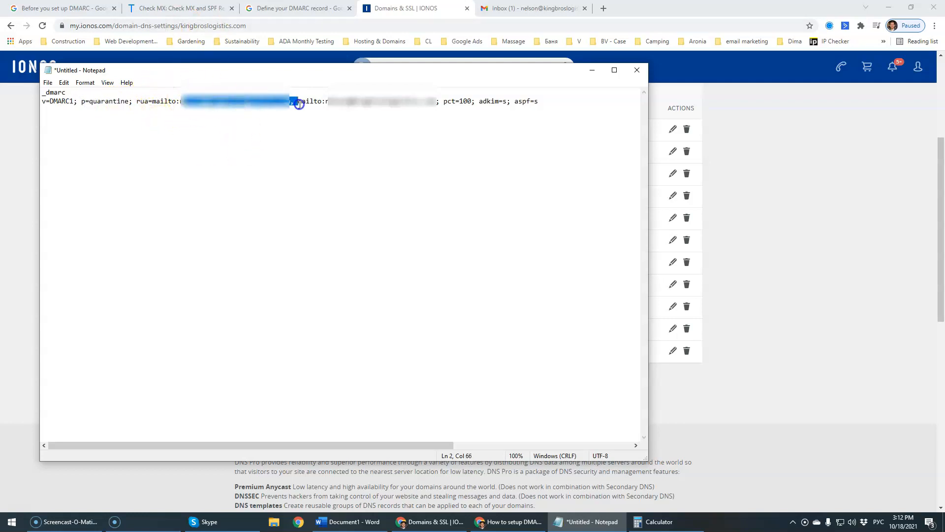
{"action": "left_click_drag", "start_coordinate": [295, 101], "coordinate": [425, 101]}
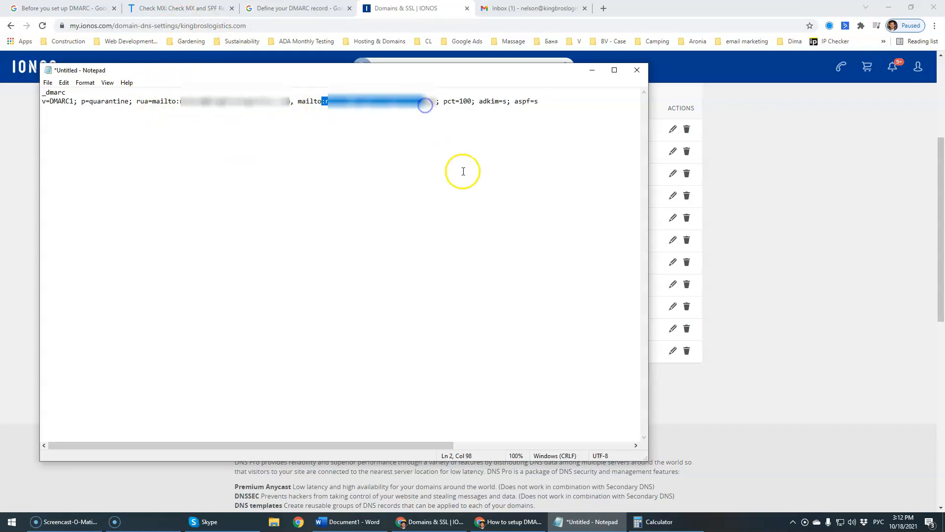
{"action": "key", "text": "ctrl+a"}
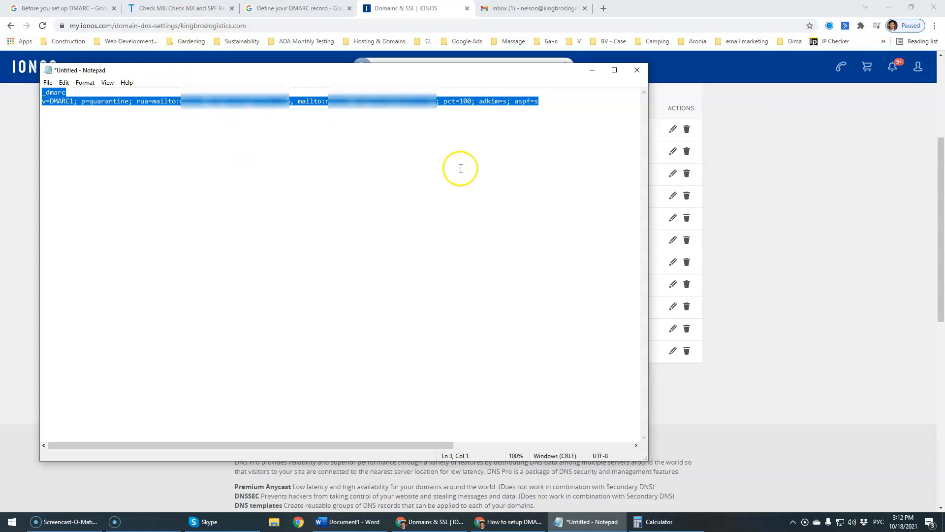
{"action": "left_click", "coordinate": [541, 100]}
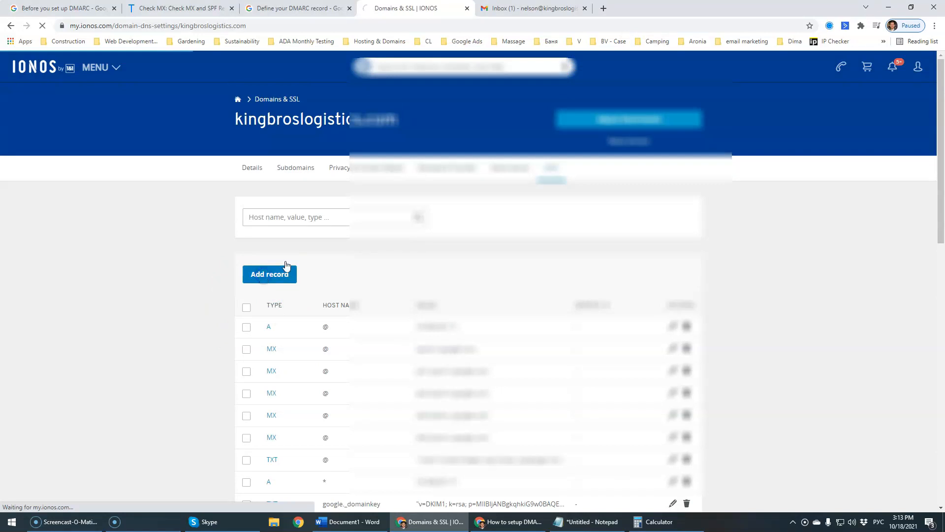
- Add a _dmarc TXT record holding the quarantine DMARC policy value and save it
{"action": "left_click", "coordinate": [269, 274]}
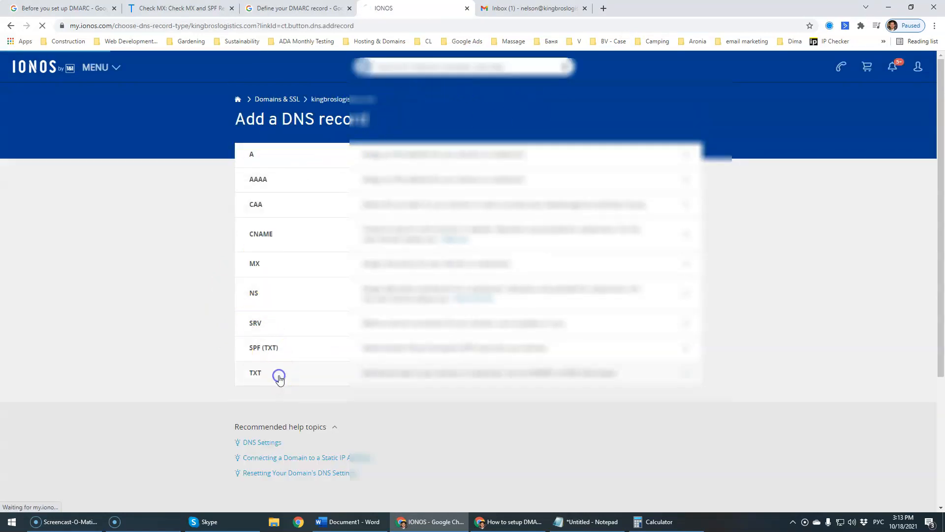
{"action": "left_click", "coordinate": [255, 372]}
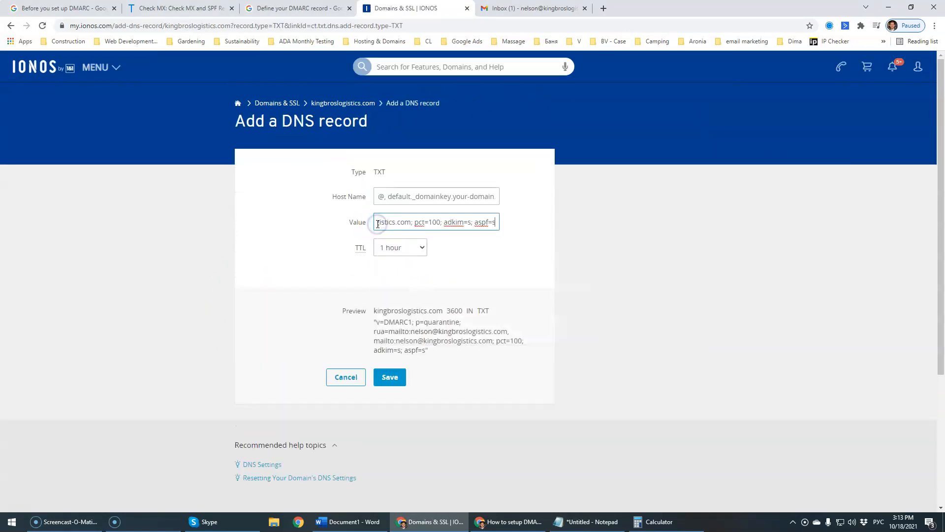
{"action": "mouse_move", "coordinate": [625, 521]}
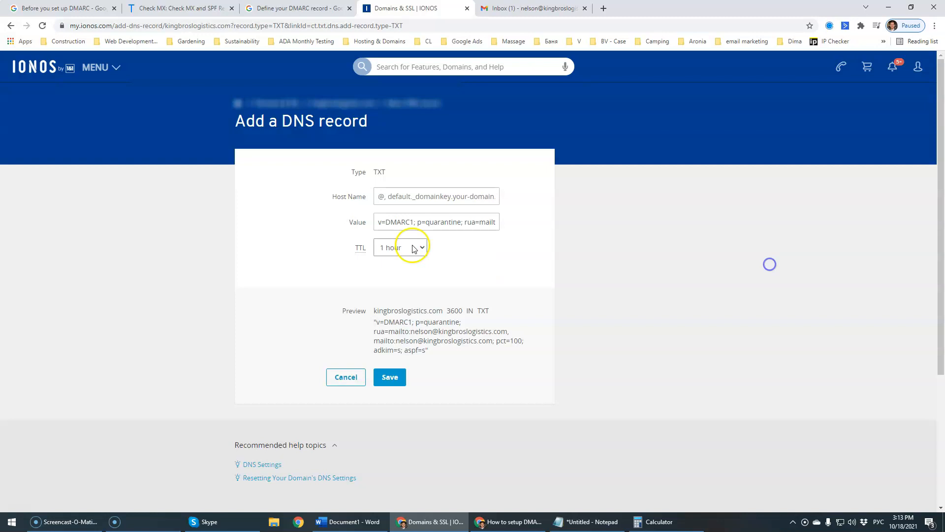
{"action": "left_click", "coordinate": [390, 377]}
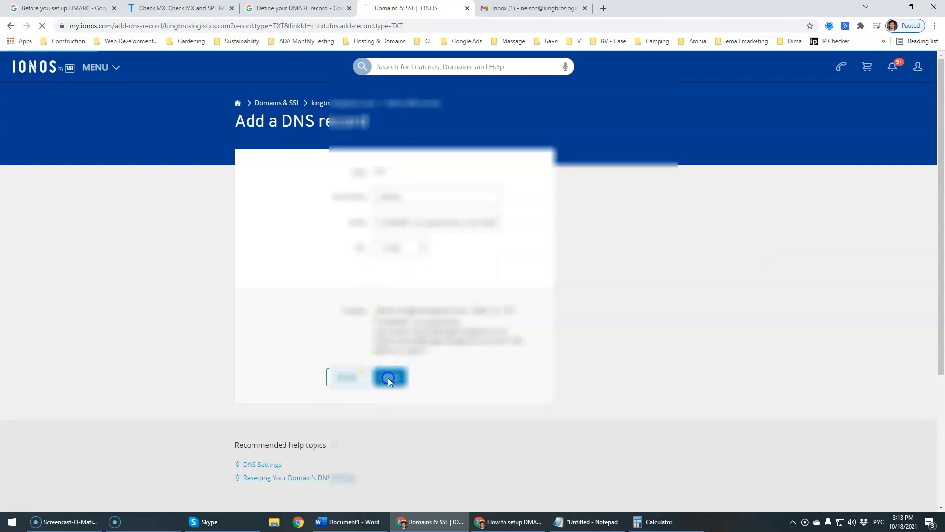
{"action": "left_click", "coordinate": [389, 378]}
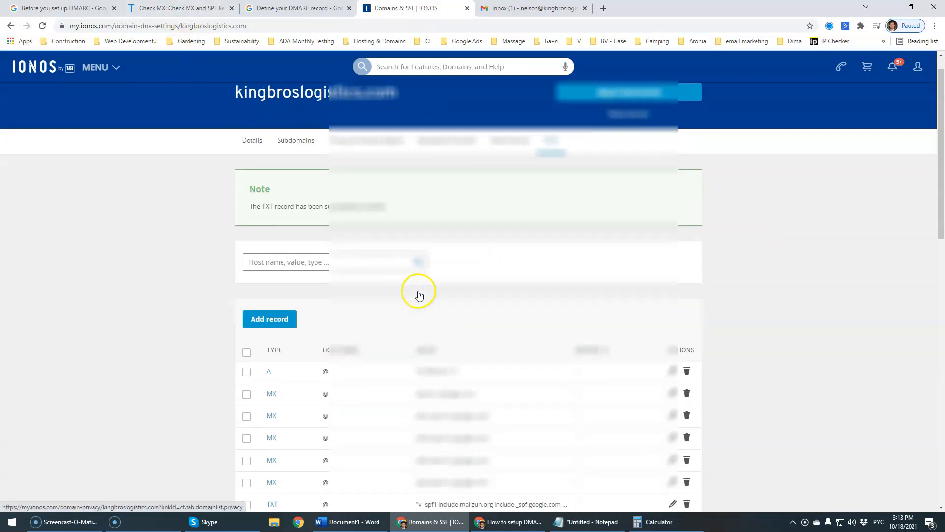
{"action": "scroll", "scroll_direction": "down", "scroll_amount": 3}
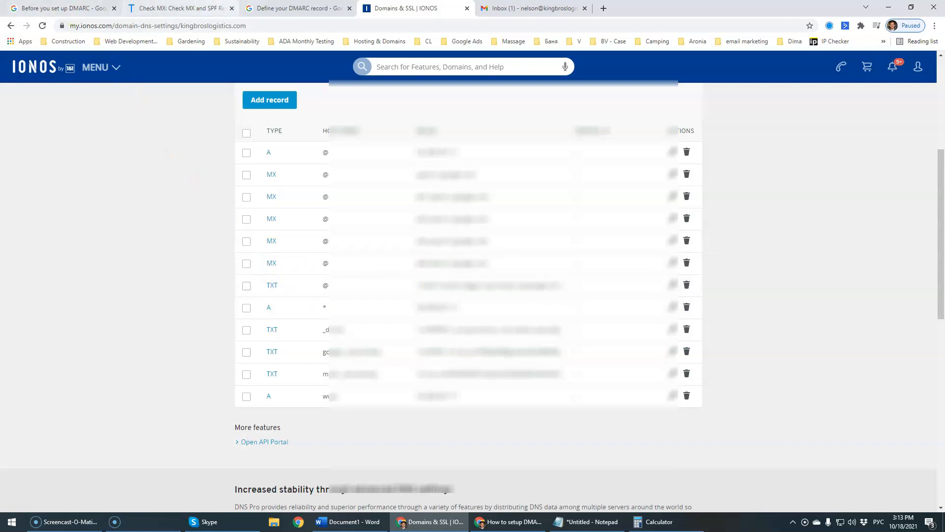
{"action": "left_click", "coordinate": [179, 8]}
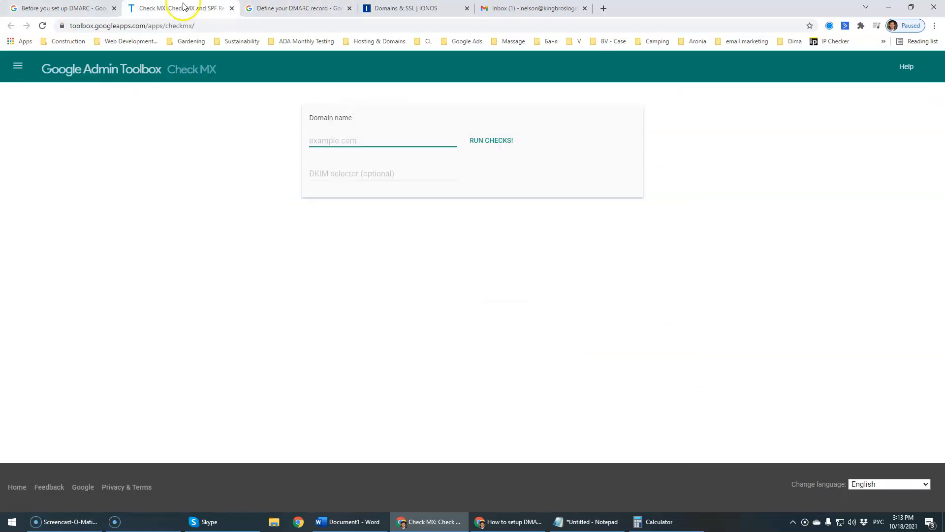
- Run Check MX on kingbroslogistics.com and scroll through the passing results
{"action": "type", "text": "kingbroslogistics.com"}
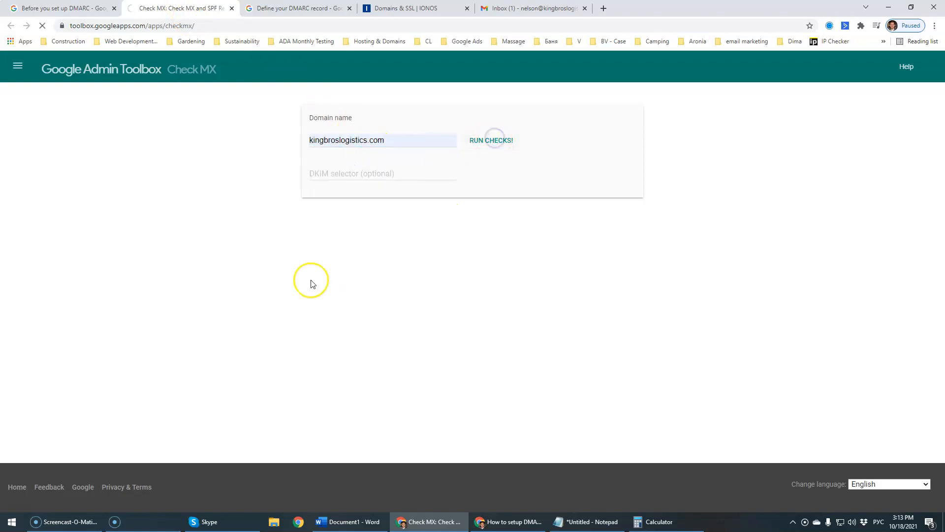
{"action": "left_click", "coordinate": [491, 139]}
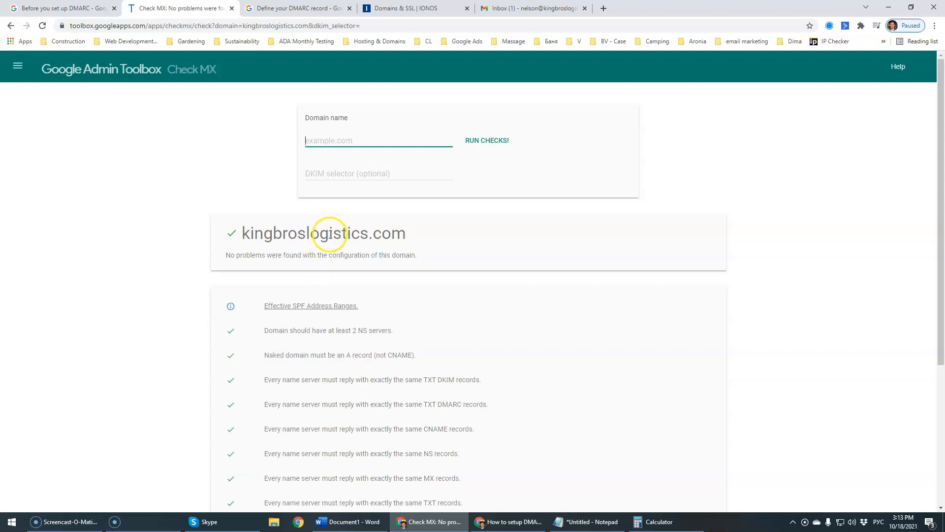
{"action": "scroll", "scroll_direction": "down", "scroll_amount": 3}
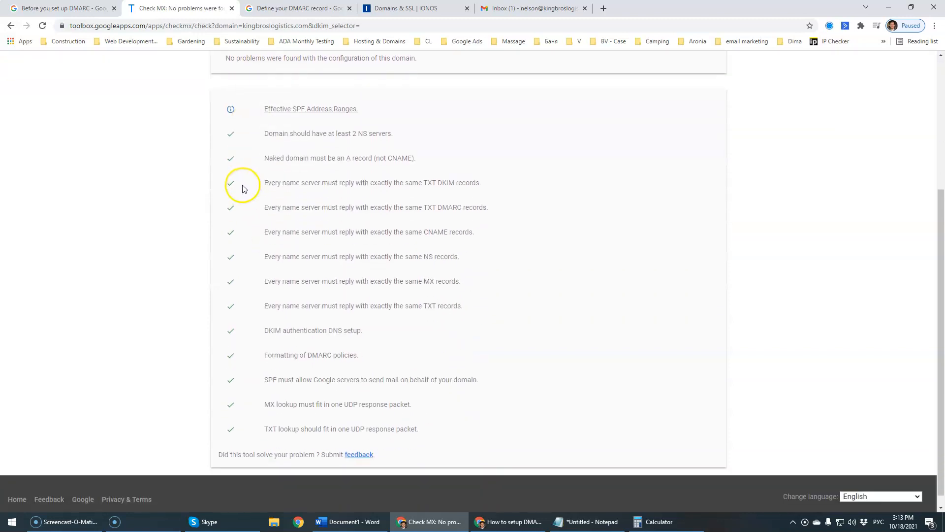
{"action": "mouse_move", "coordinate": [295, 354]}
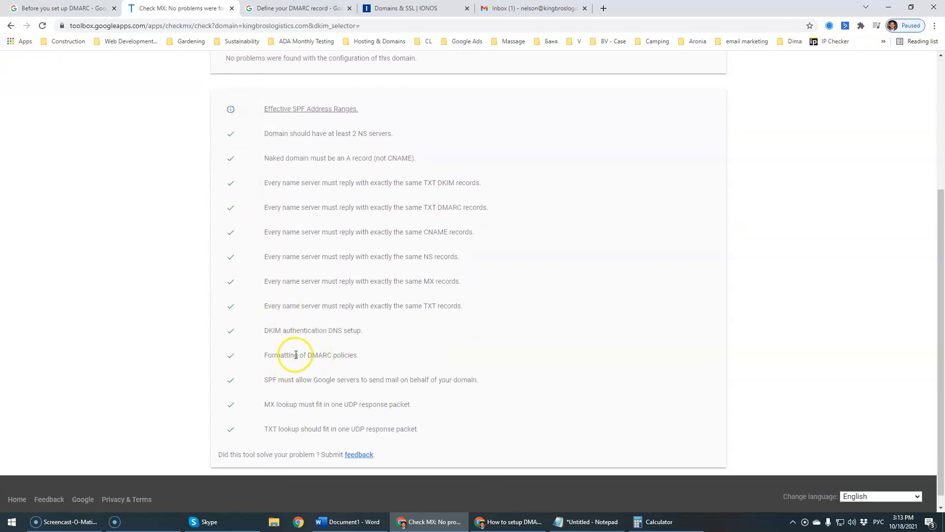